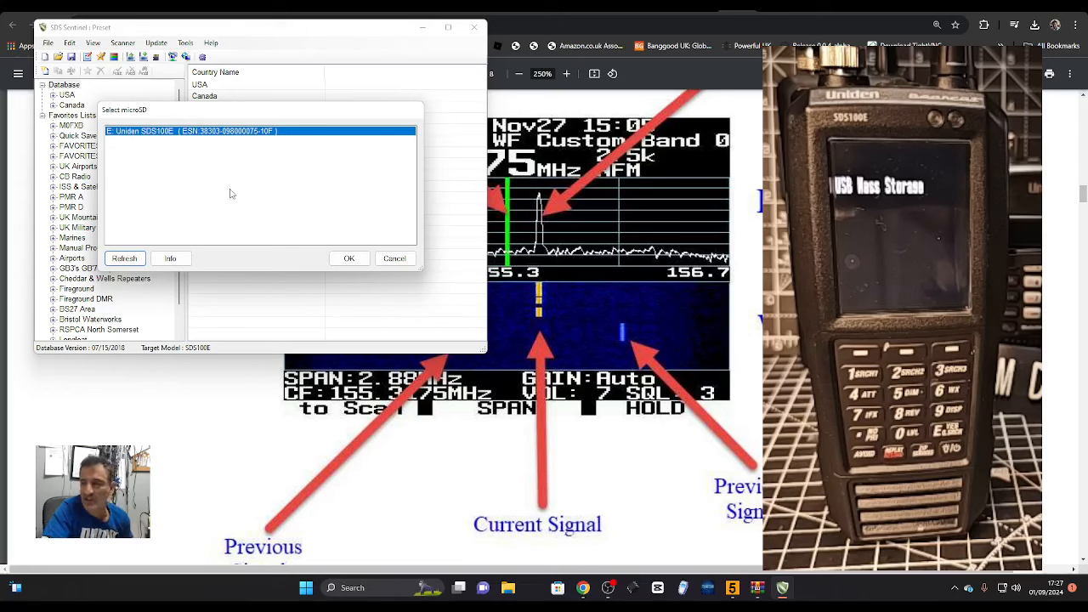
{"action": "mouse_move", "coordinate": [269, 104]}
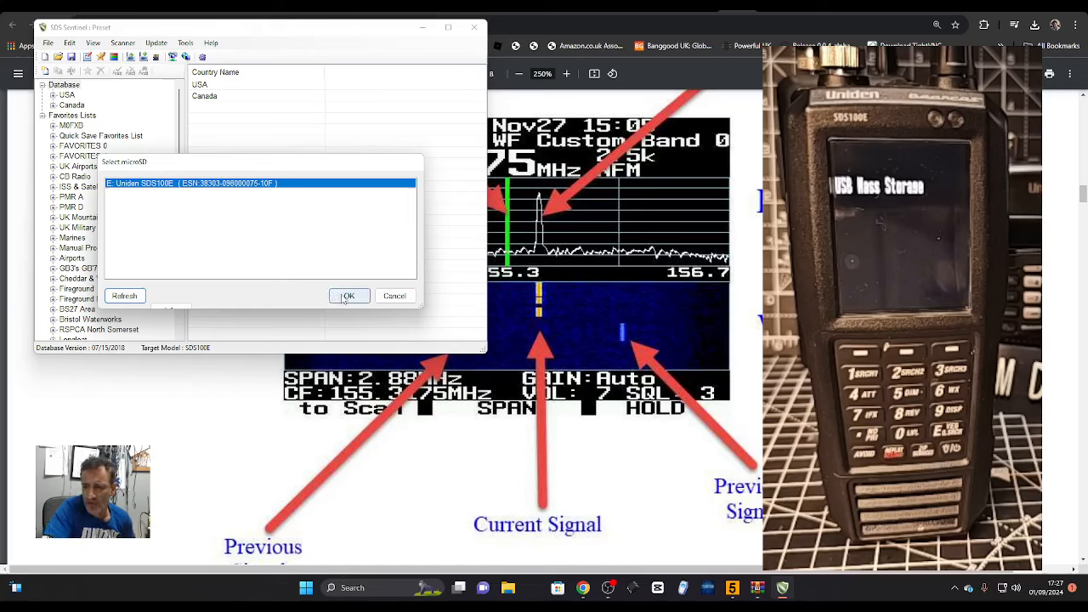
Confirm Uniden SDS100E as the target in the Select microSD dialog.
{"action": "left_click", "coordinate": [349, 296]}
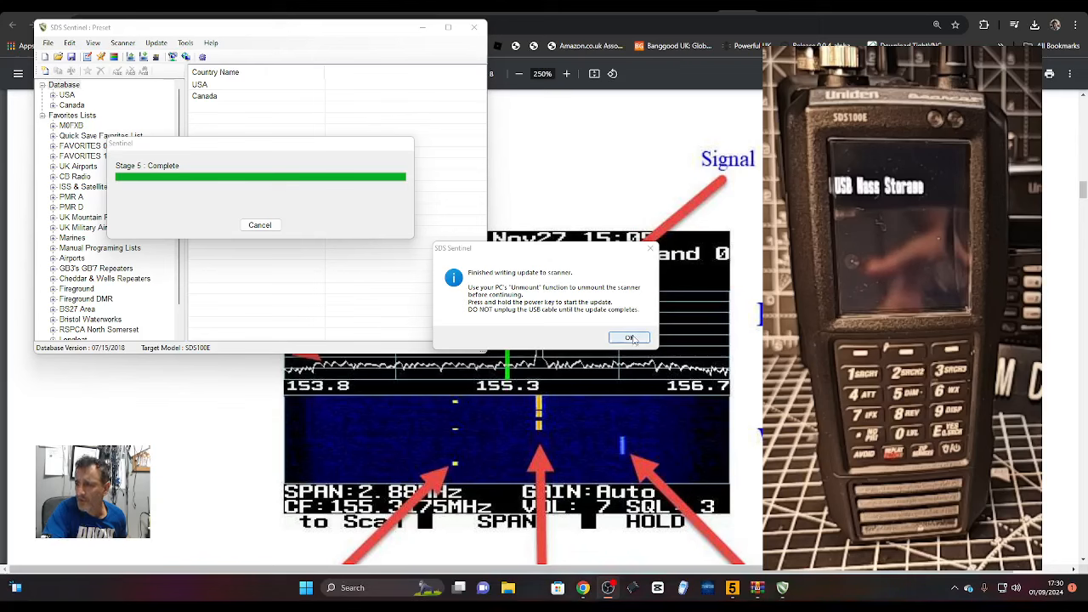
Acknowledge the 'Finished writing update to scanner' message.
{"action": "left_click", "coordinate": [629, 337]}
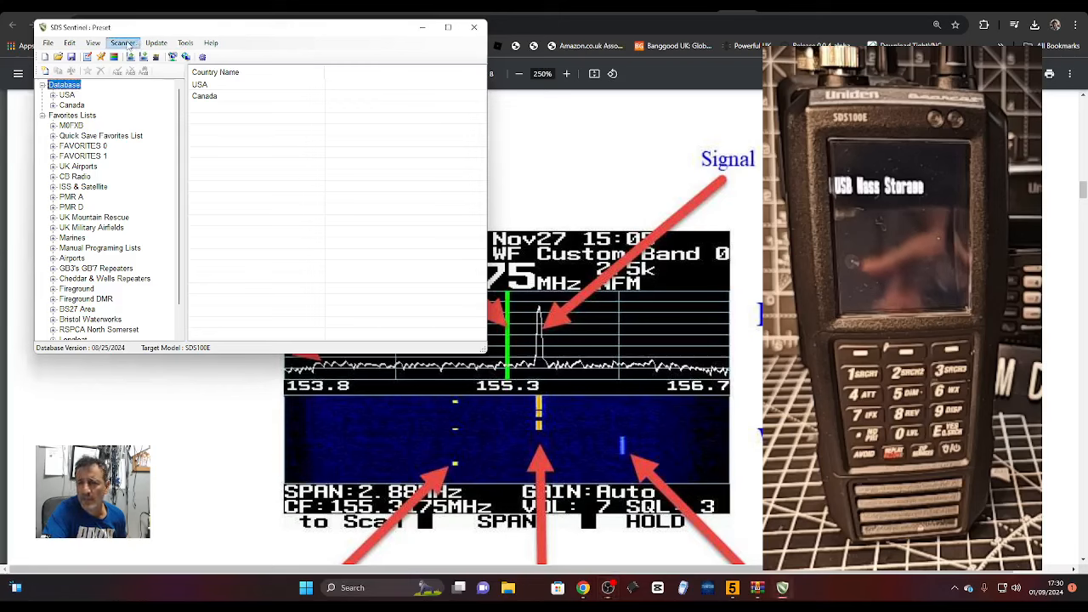
Run the scanner read/sync from the Scanner menu and resolve the FAVORITES 1 conflict.
{"action": "left_click", "coordinate": [123, 45]}
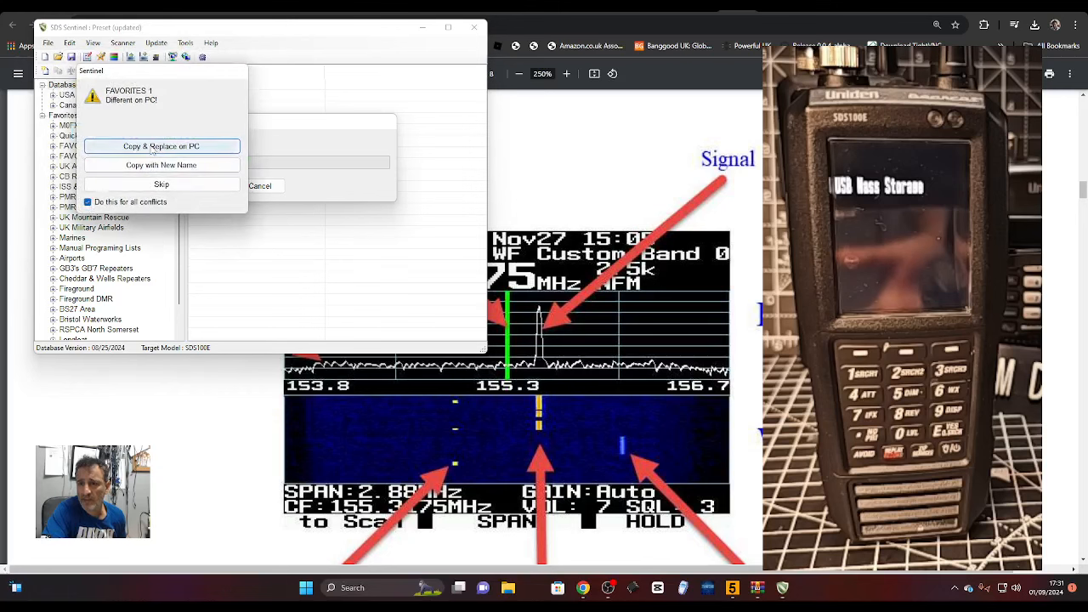
{"action": "left_click", "coordinate": [157, 146]}
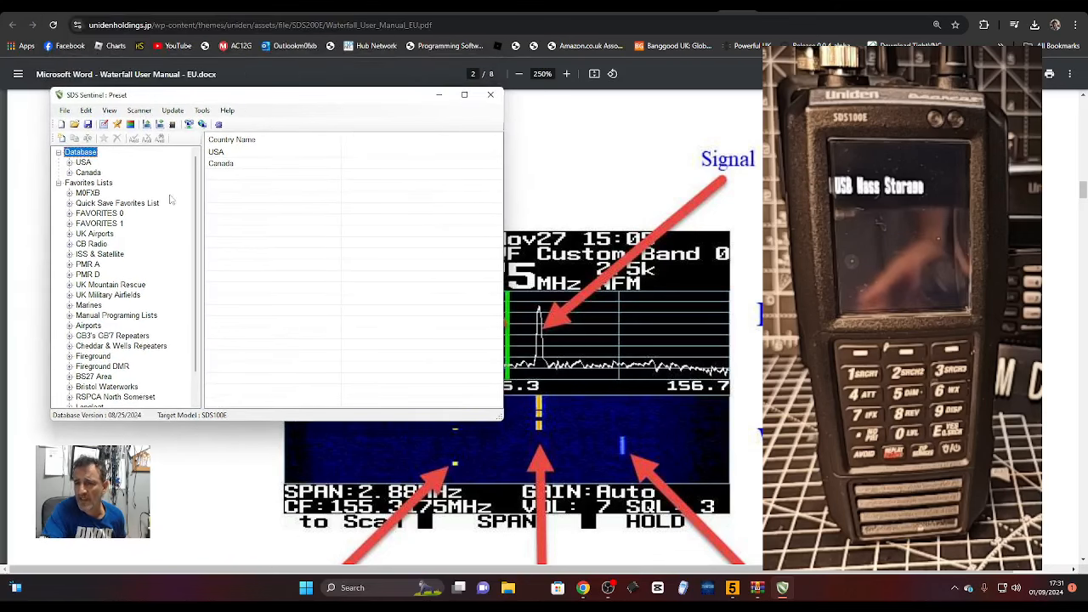
Expand ISS & Satellite to show the ISS & Associated Frequencies system.
{"action": "left_click", "coordinate": [100, 254]}
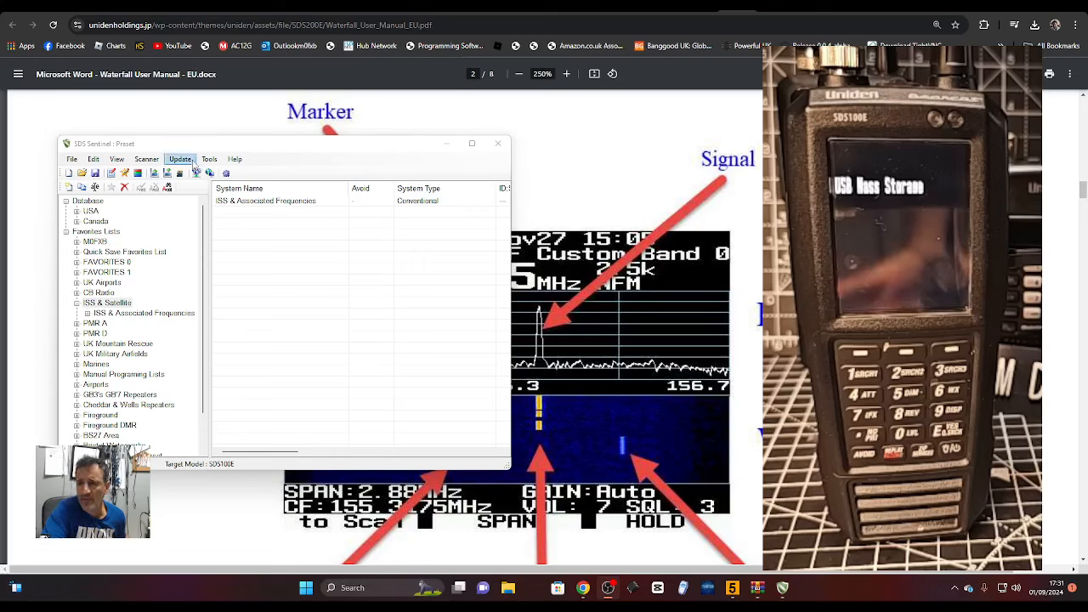
Start Update Firmware and confirm the SDS100E in the Select microSD dialog.
{"action": "left_click", "coordinate": [178, 163]}
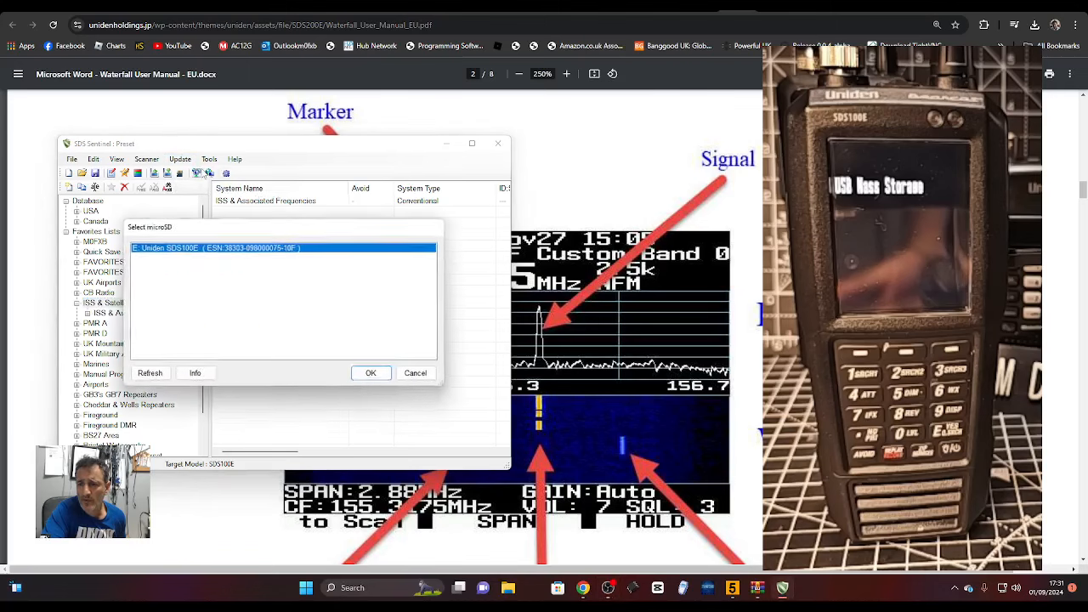
{"action": "left_click", "coordinate": [371, 374]}
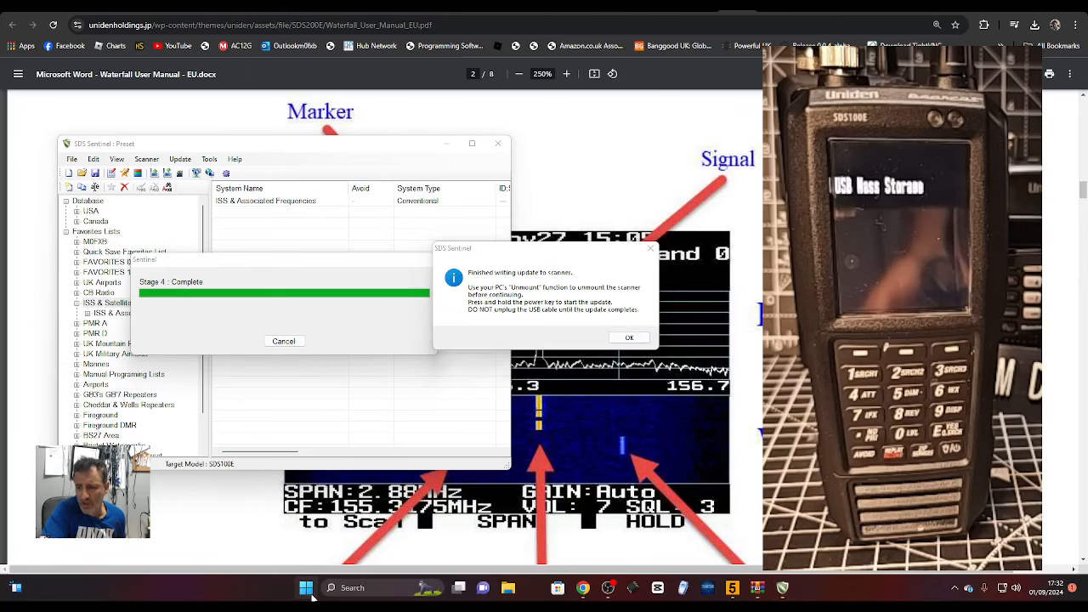
Select USB Drive (E:) under This PC and bring up its shortcut menu with Eject.
{"action": "right_click", "coordinate": [306, 586]}
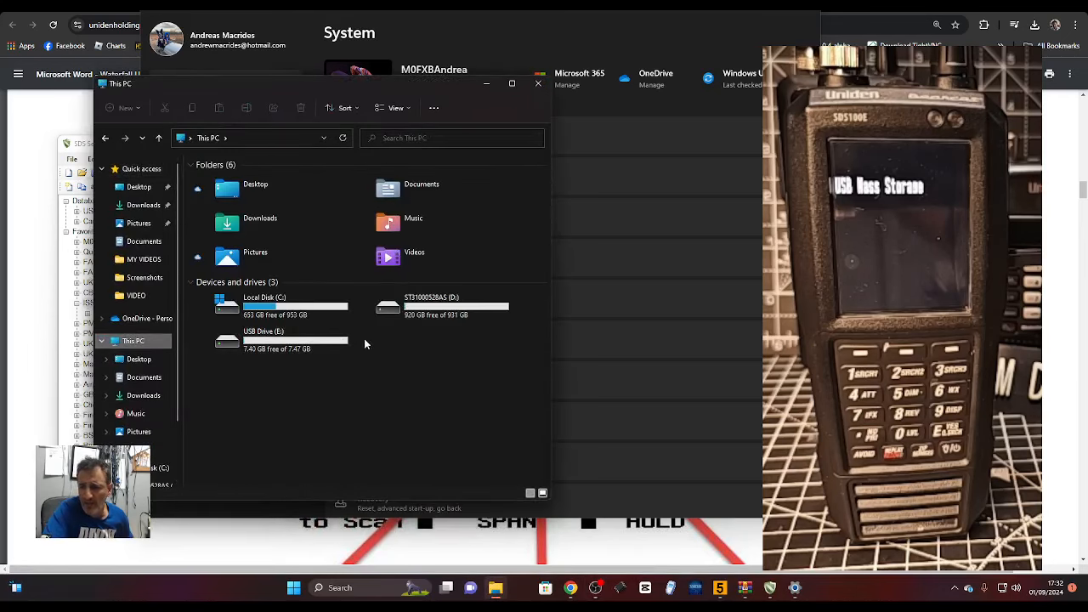
{"action": "left_click", "coordinate": [272, 340]}
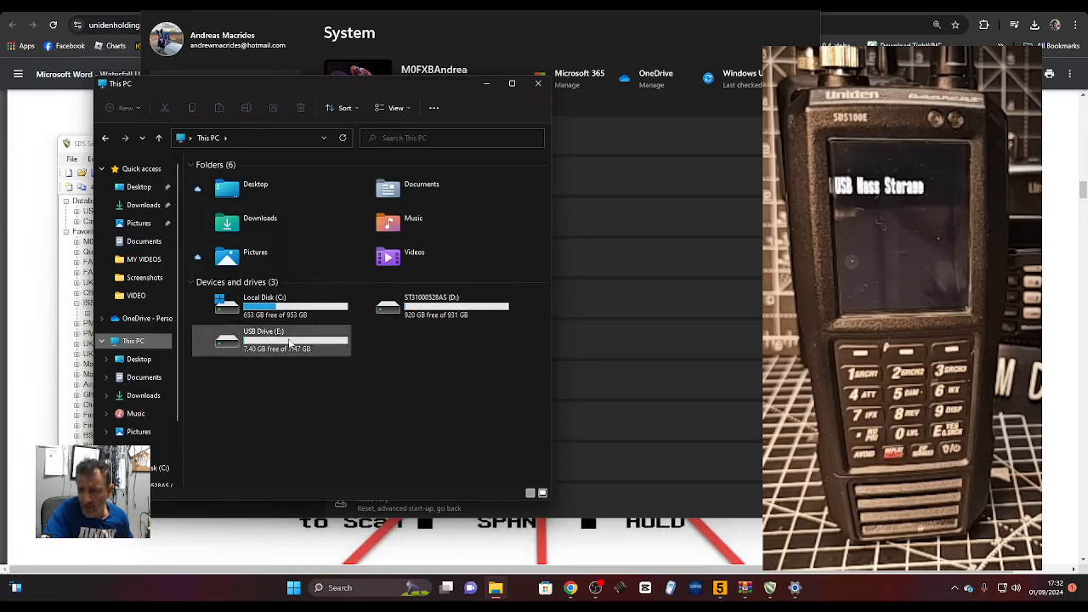
{"action": "right_click", "coordinate": [289, 340]}
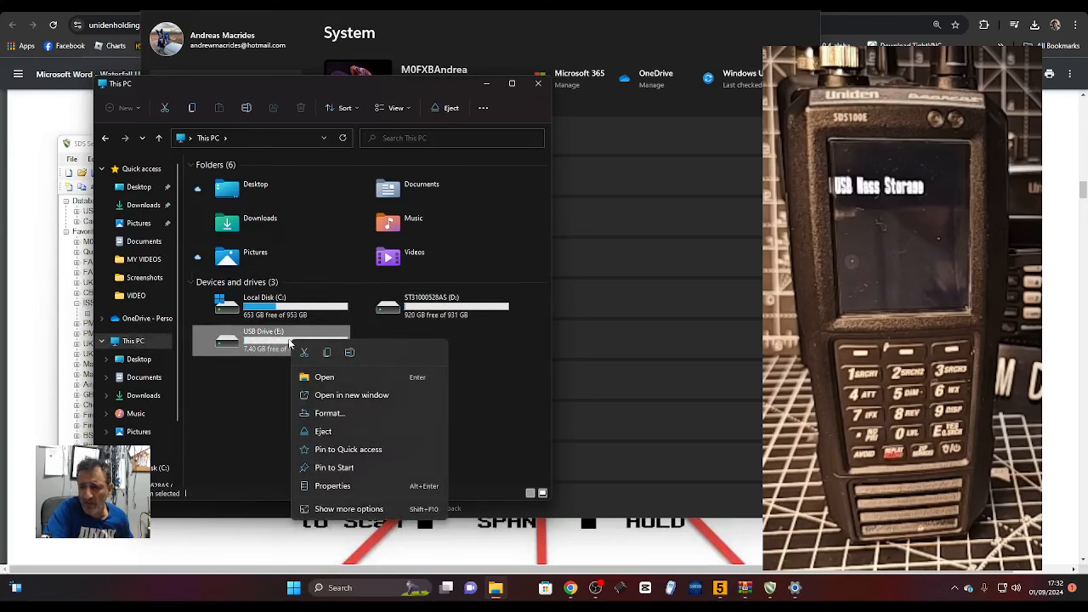